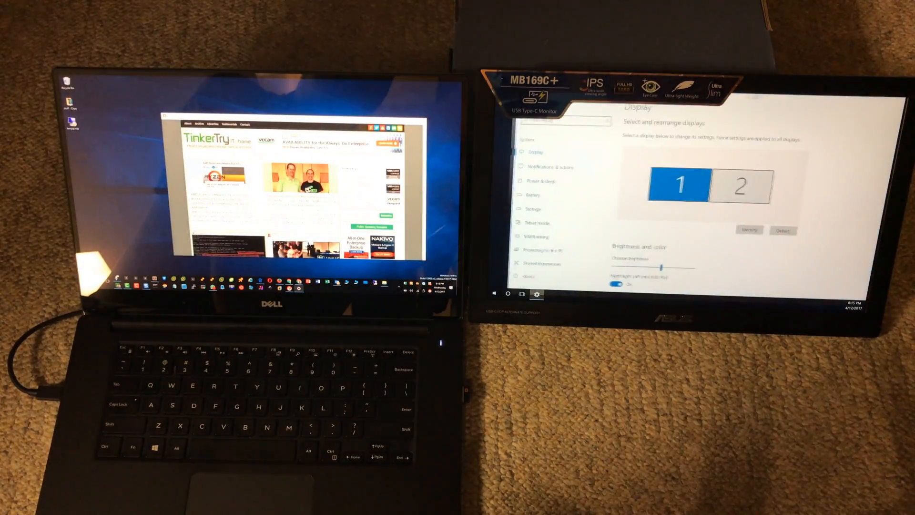
Reveal the scaling percentage choices under Scale and layout, with 150% (Recommended) currently set
{"action": "scroll", "scroll_direction": "down", "scroll_amount": 3}
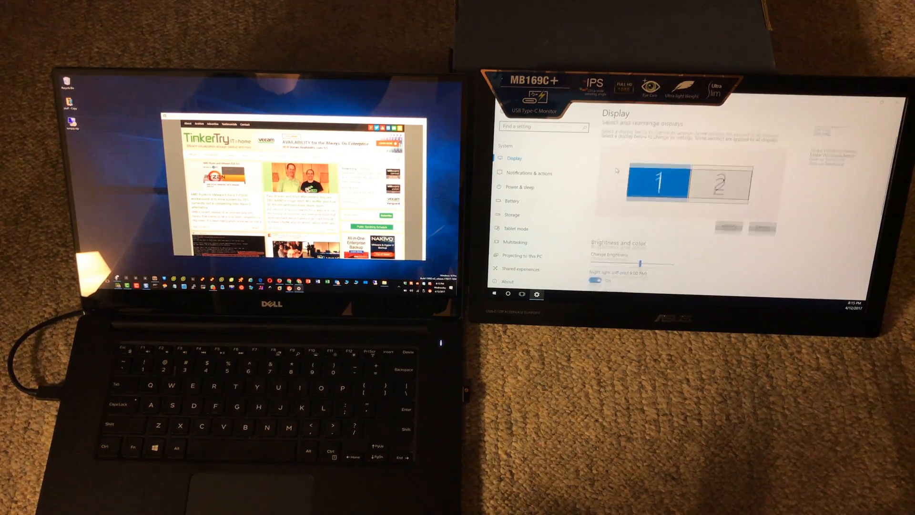
{"action": "scroll", "scroll_direction": "down", "scroll_amount": 3}
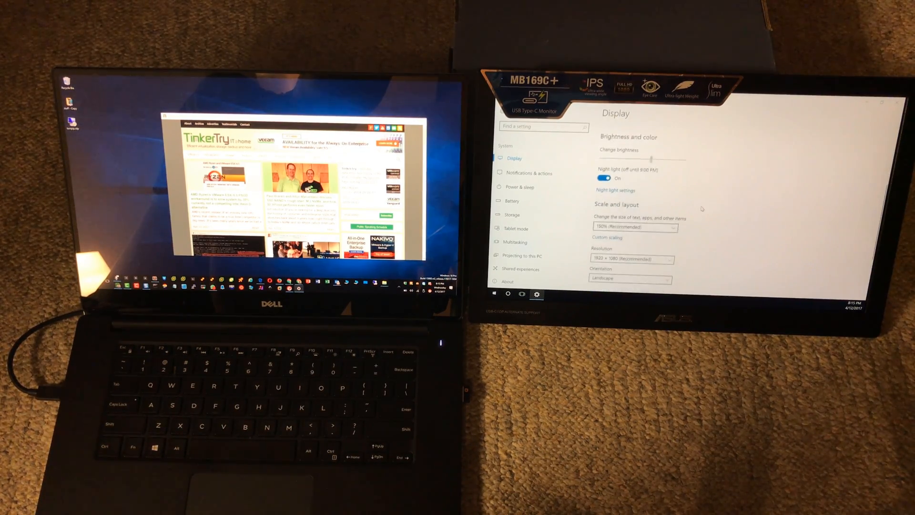
{"action": "left_click", "coordinate": [633, 227]}
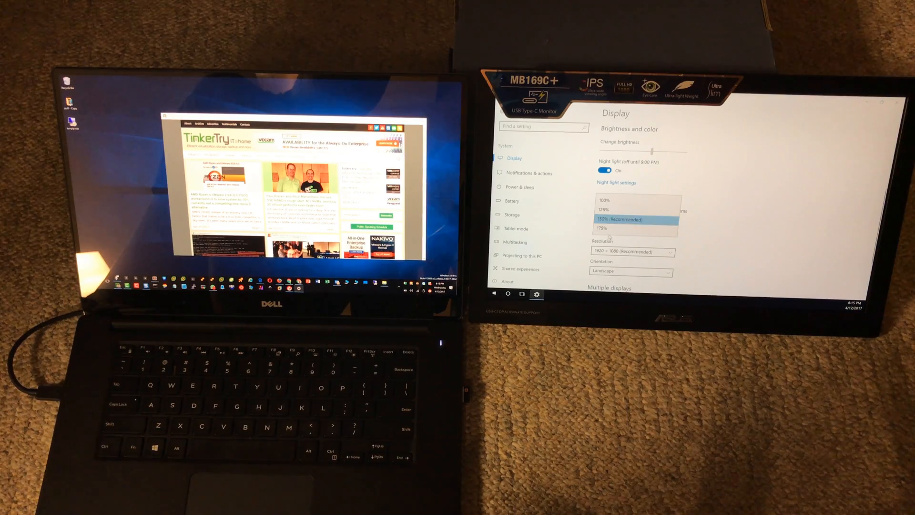